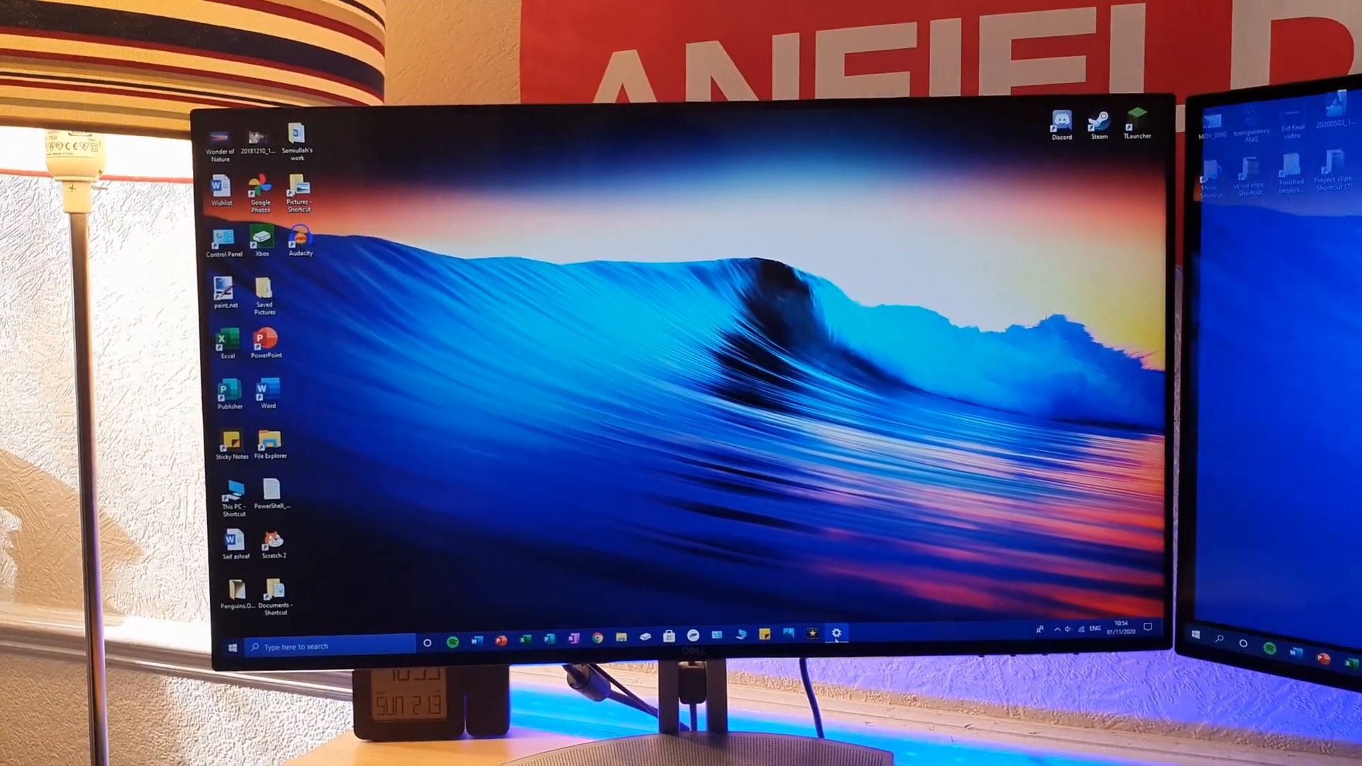
Reach the Display page from the taskbar via Settings > System, showing monitors 1 and 2
left_click(837, 644)
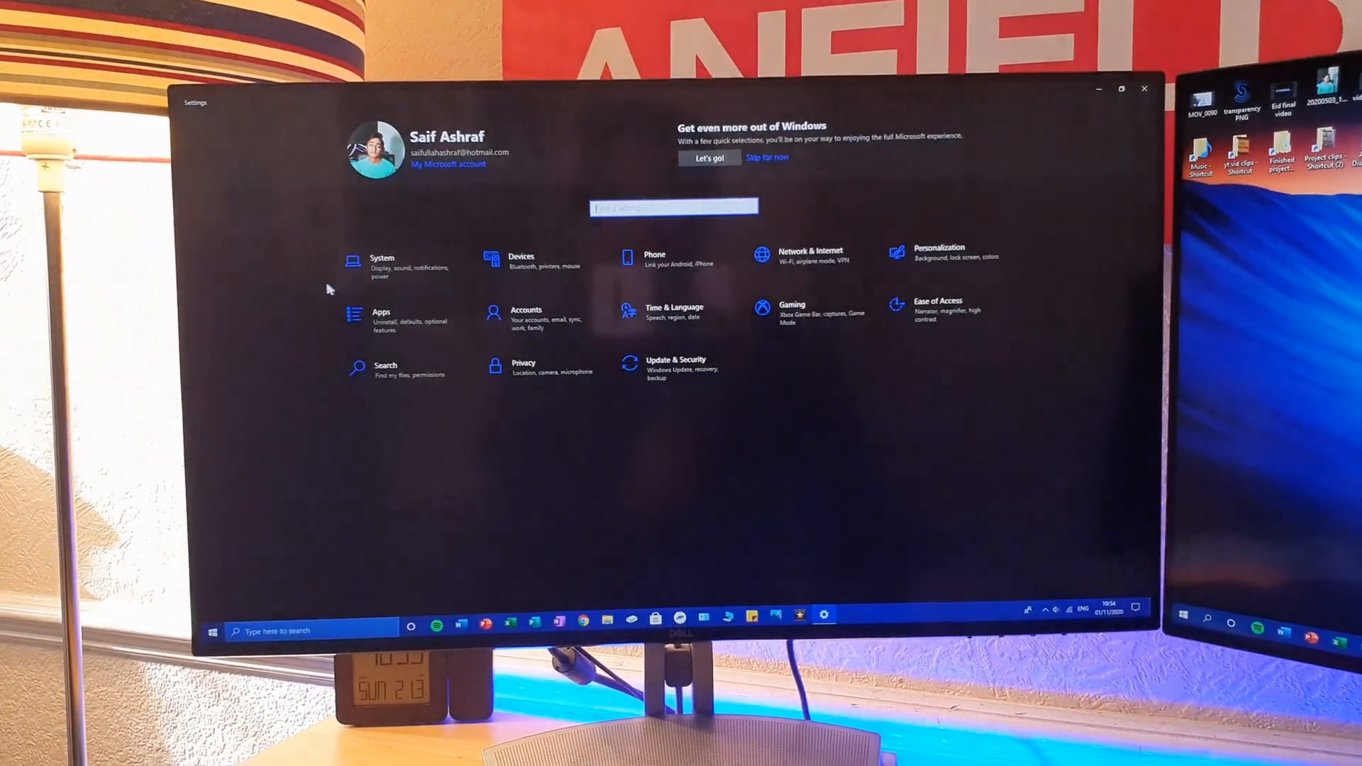
left_click(382, 265)
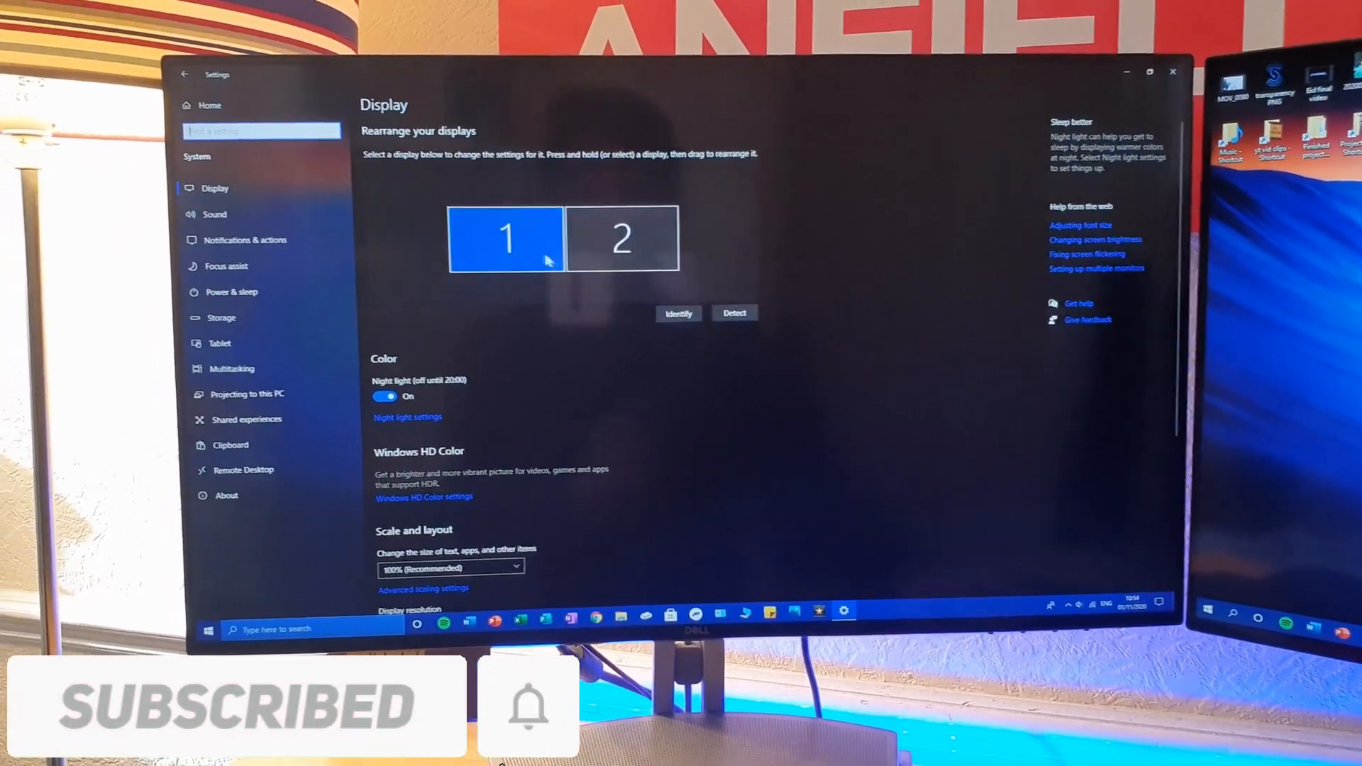
Run Detect; Windows reports no display beyond monitors 1 and 2
left_click(679, 312)
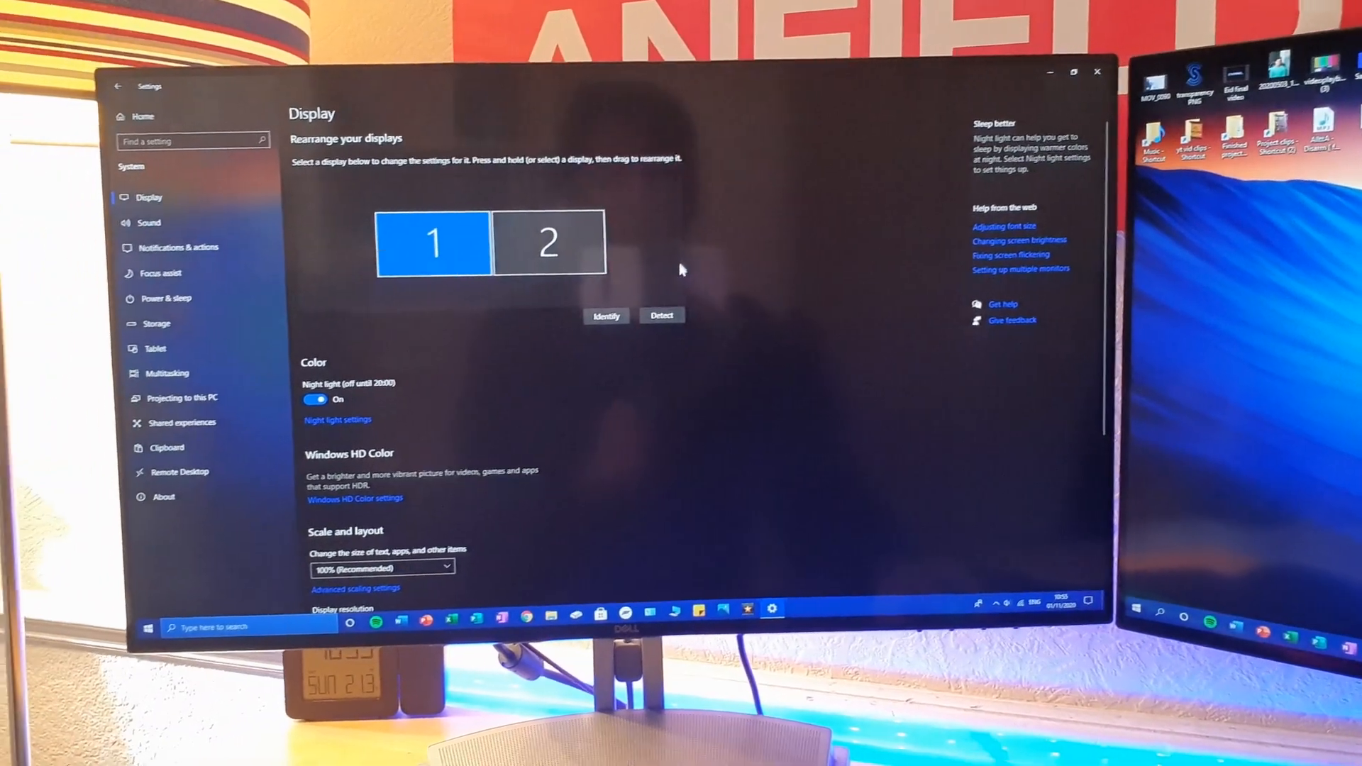
left_click(661, 315)
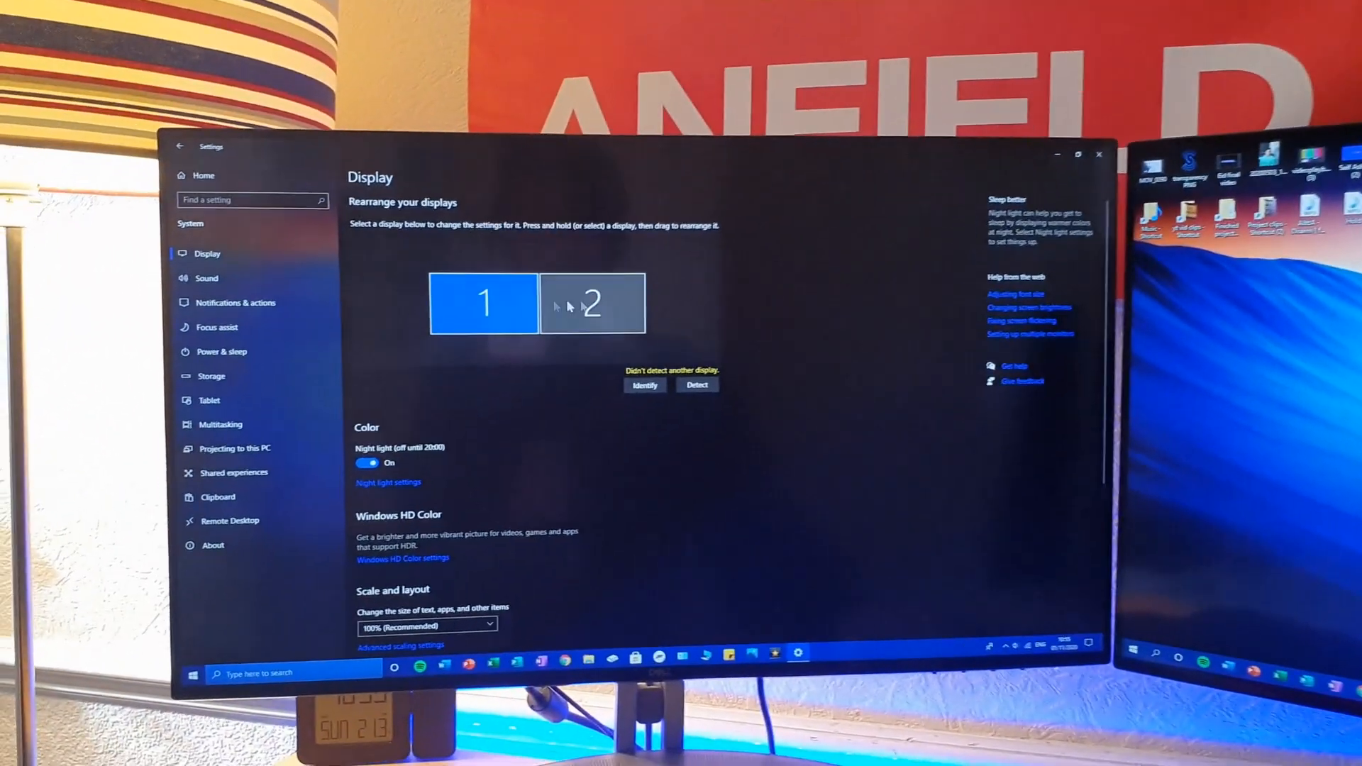
Move display 2 left of 1 and apply, then drag display 1 back to the left
left_click_drag(594, 303, 482, 278)
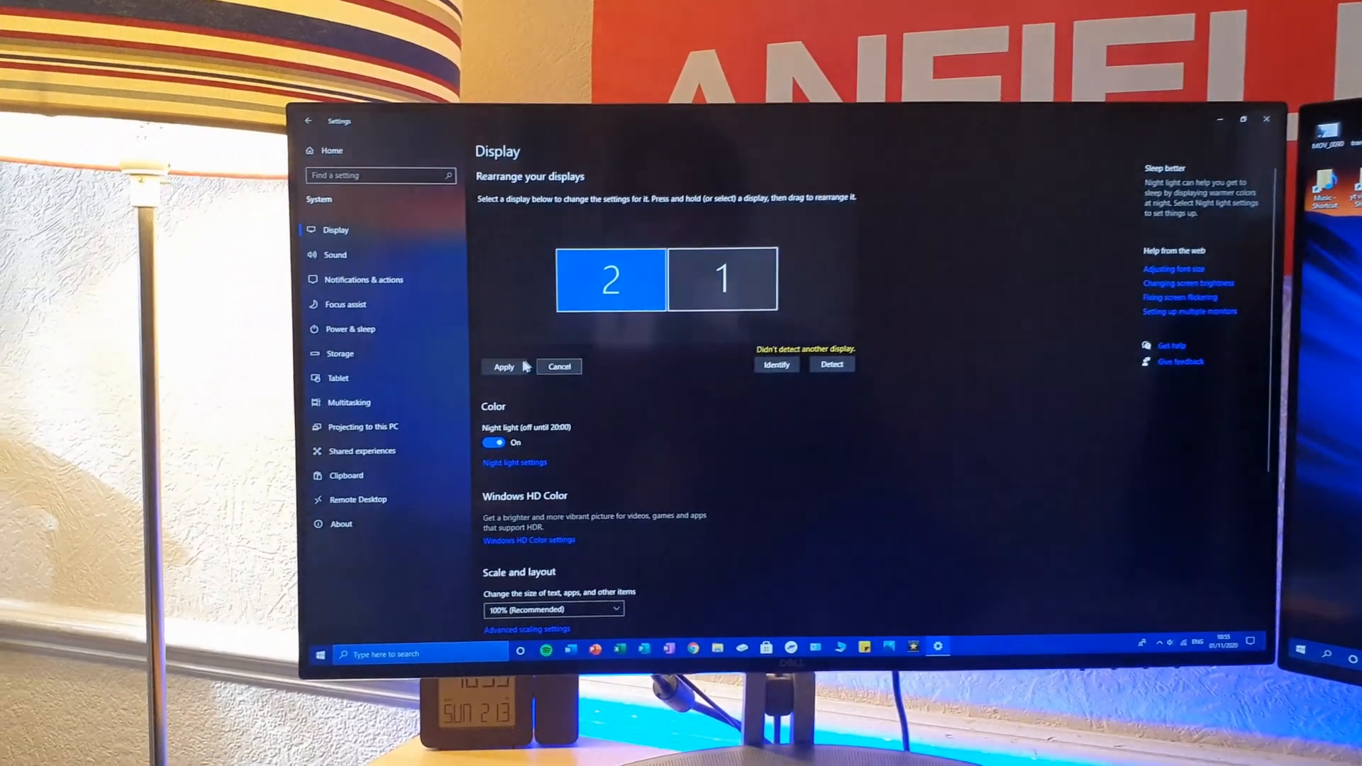
left_click(502, 366)
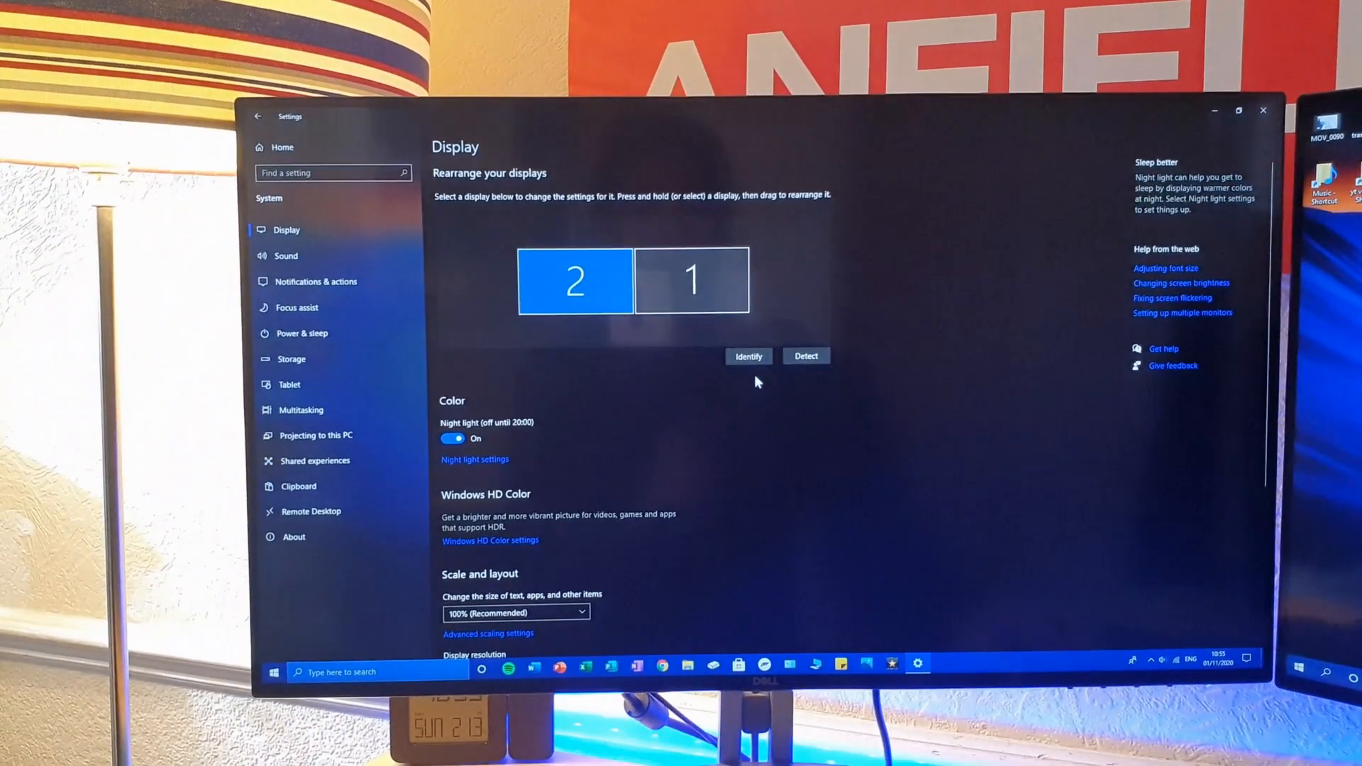
left_click_drag(575, 280, 691, 278)
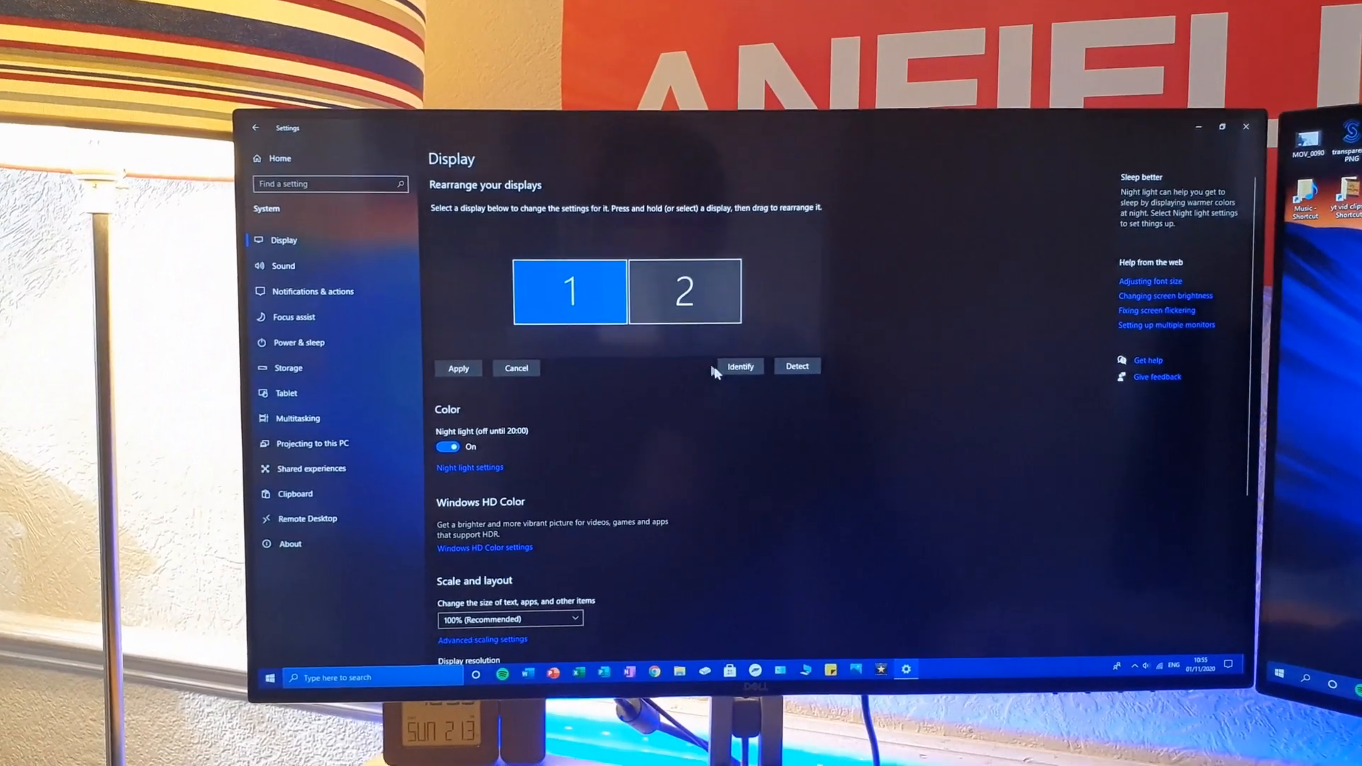
Expand the Multiple displays dropdown, currently set to Extend these displays
scroll("down", 3)
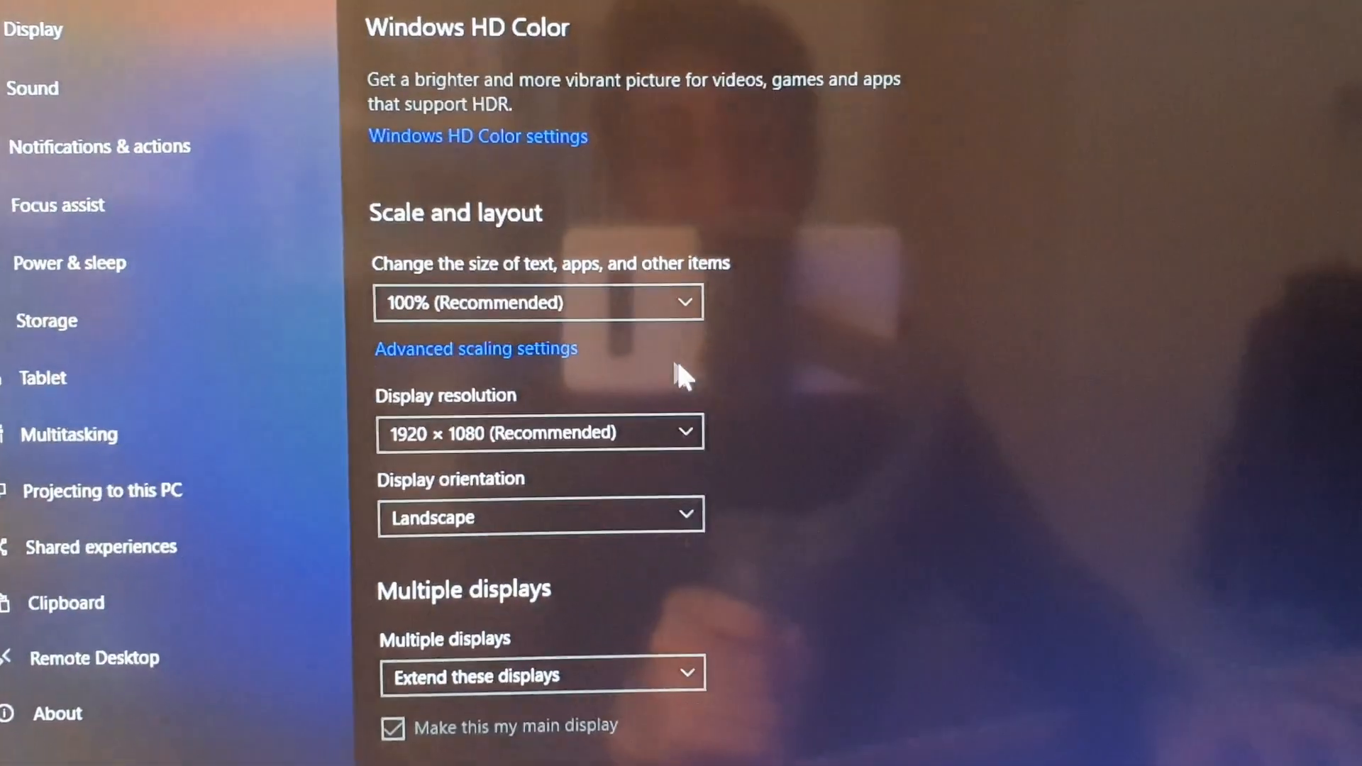
scroll("down", 3)
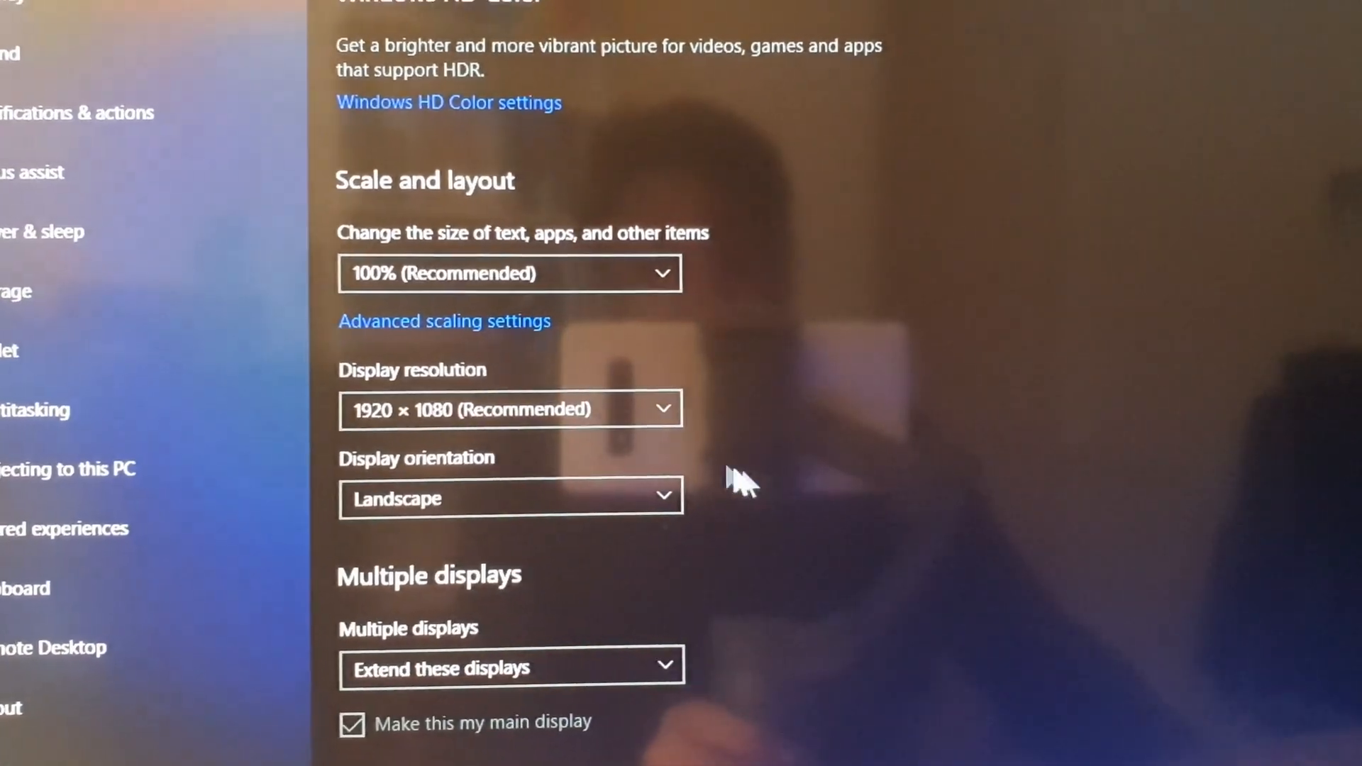
scroll("down", 3)
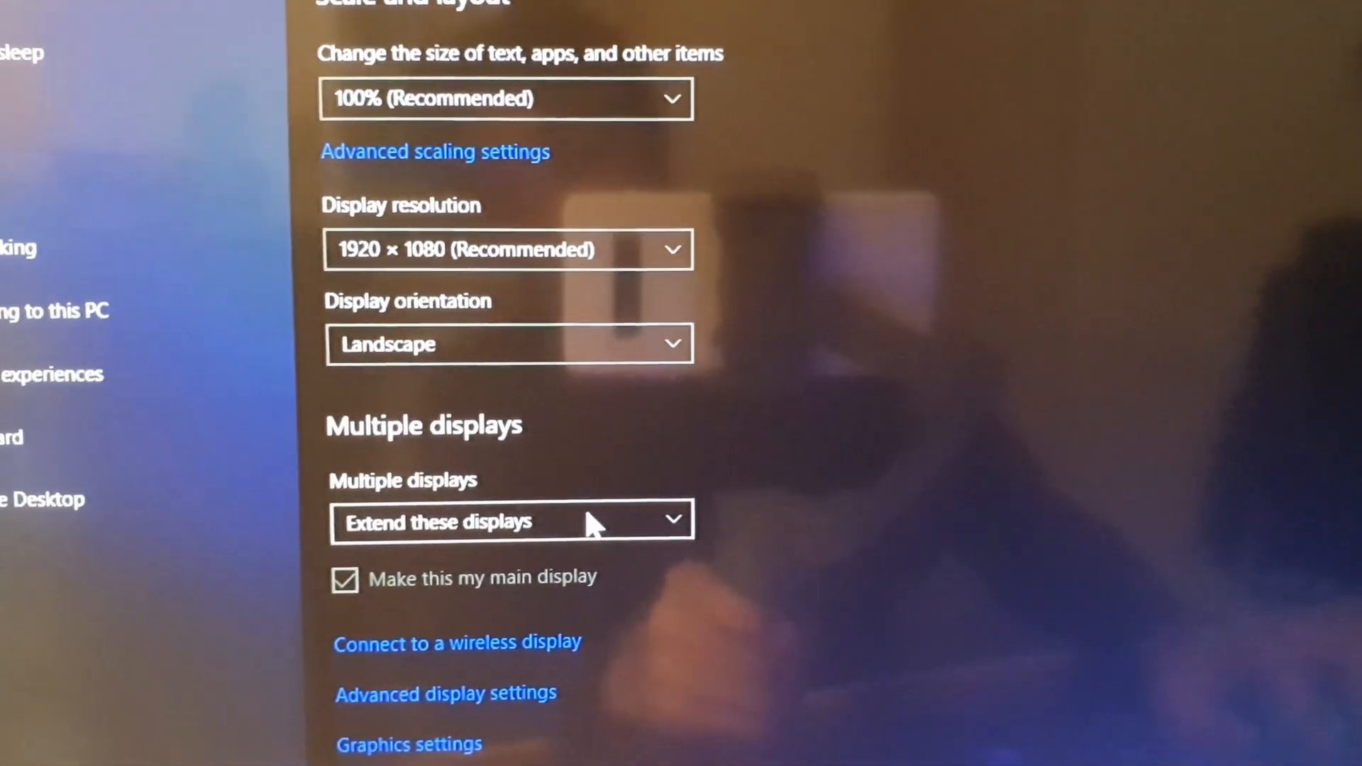
left_click(512, 520)
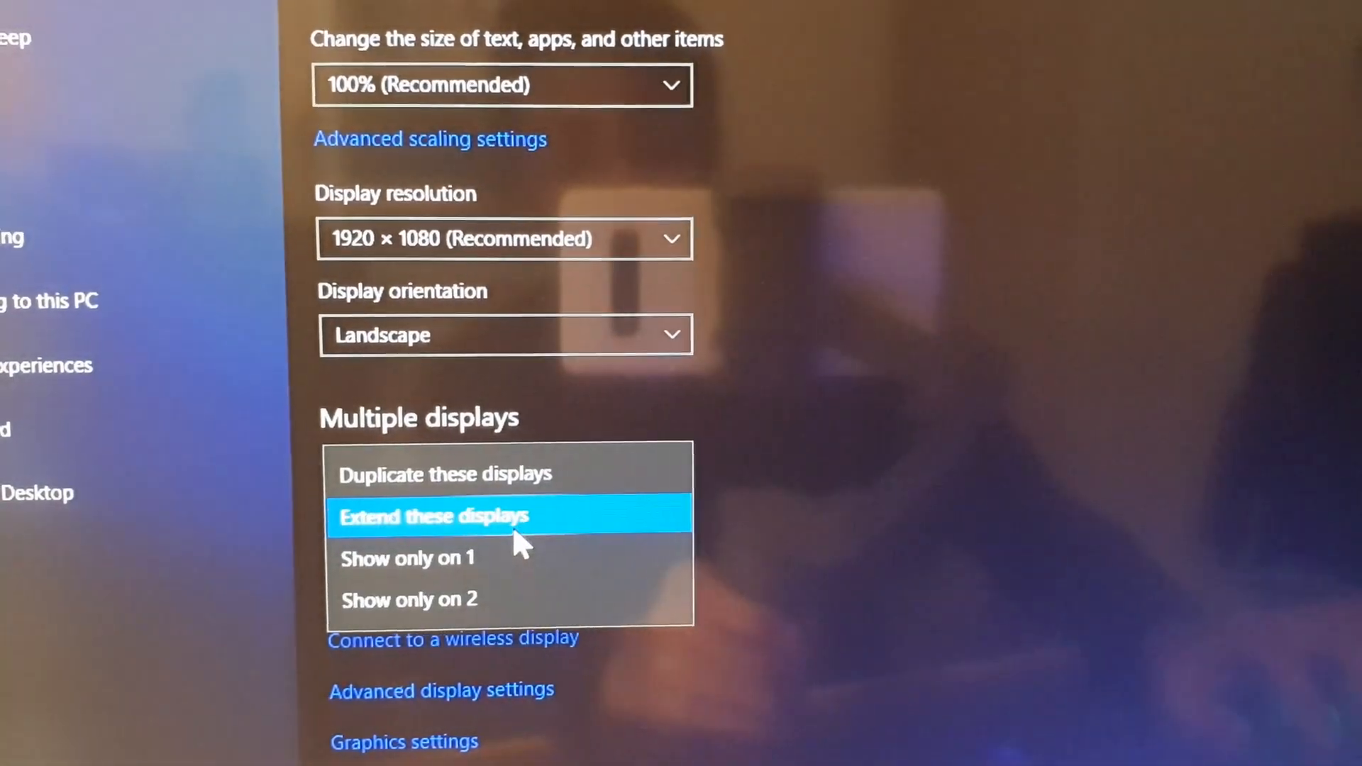